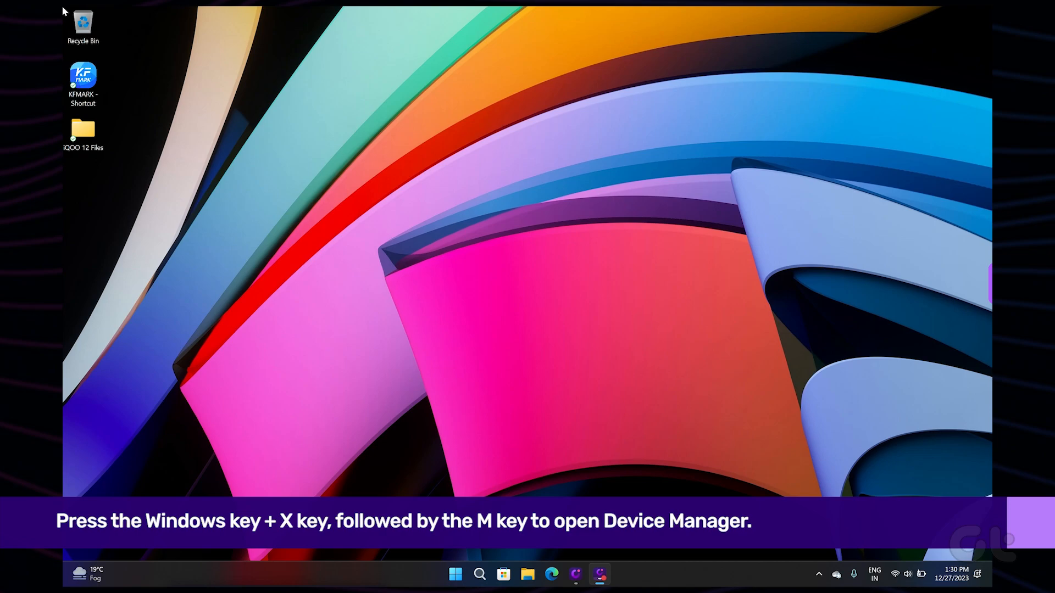
pyautogui.moveTo(752, 204)
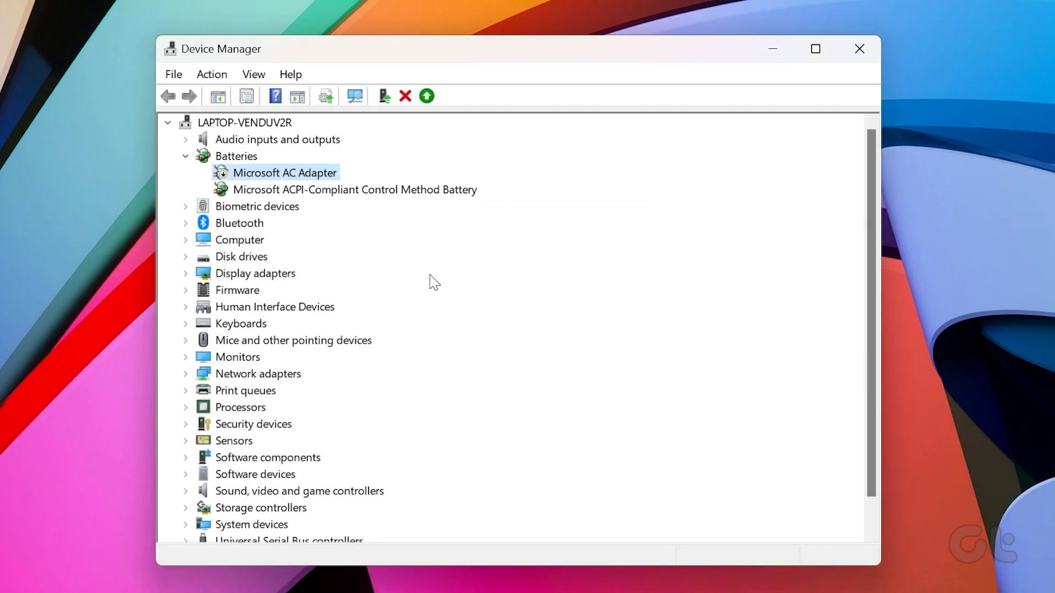
# Step: Enable the Microsoft AC Adapter device under Batteries
pyautogui.rightClick(284, 172)
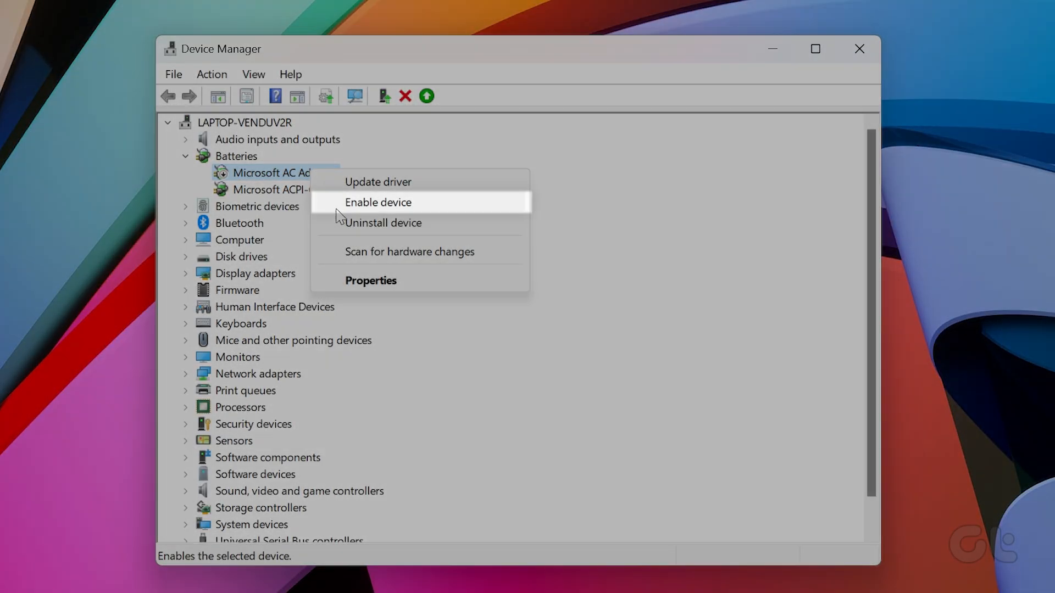
pyautogui.click(378, 202)
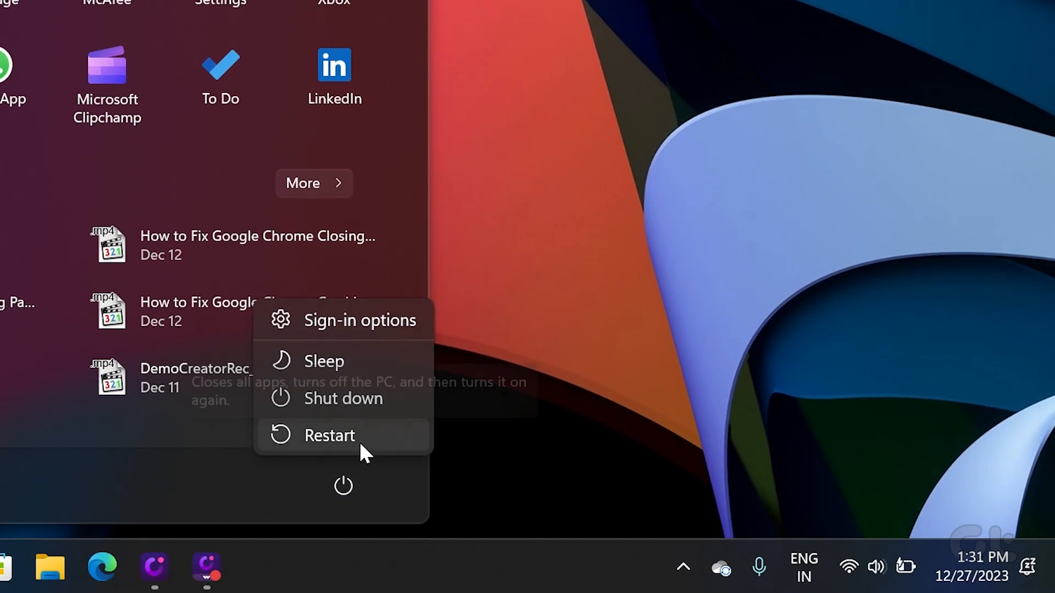
# Step: Restart the computer from the Start menu power button
pyautogui.click(329, 435)
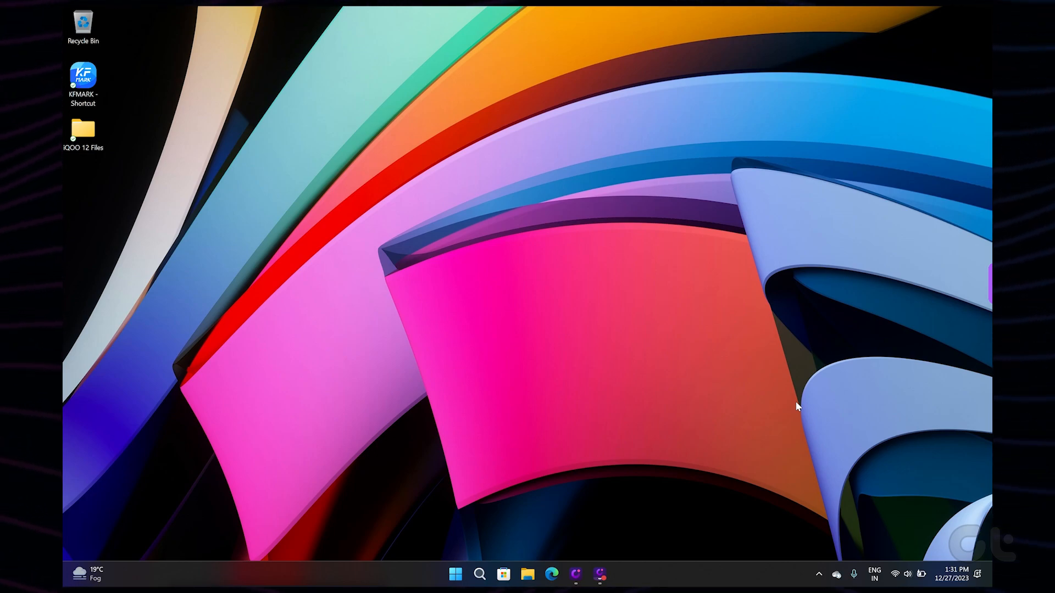
# Step: Update the Microsoft AC Adapter driver, letting Windows search automatically for the best driver
pyautogui.press('Win+X')
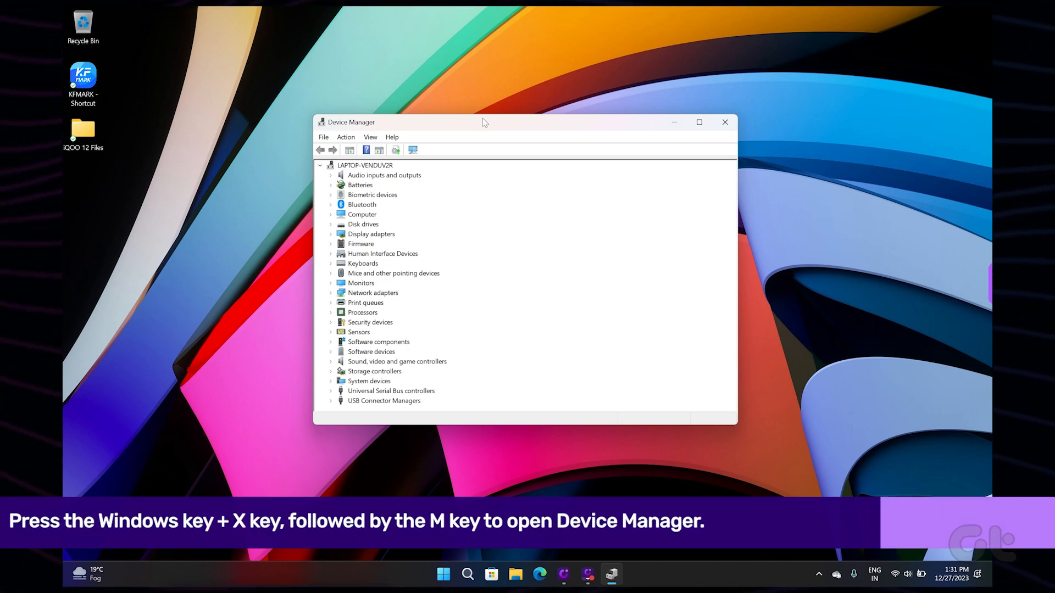
pyautogui.click(699, 122)
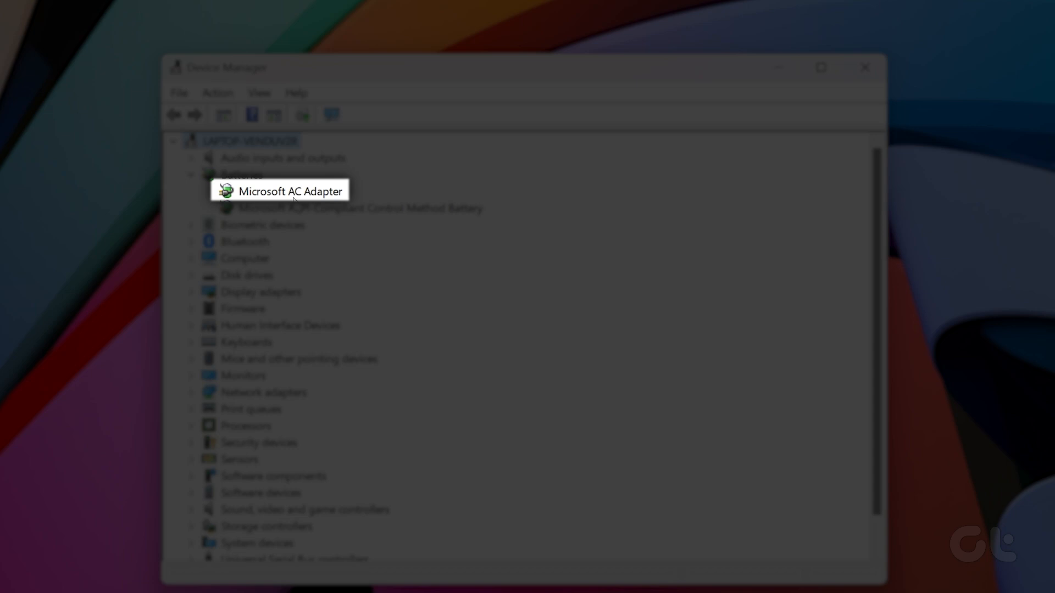
pyautogui.rightClick(284, 191)
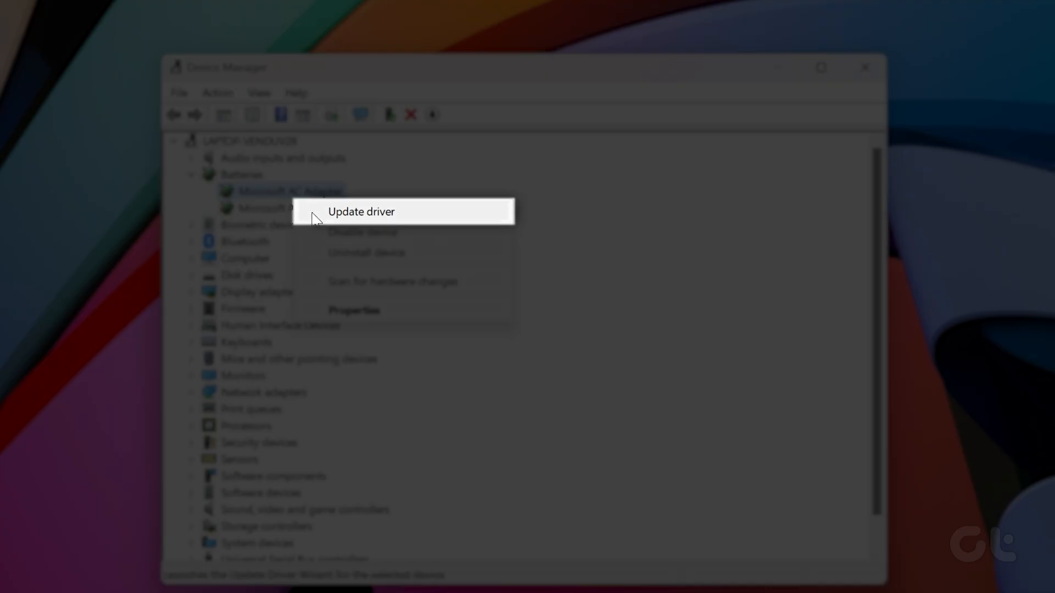
pyautogui.click(360, 212)
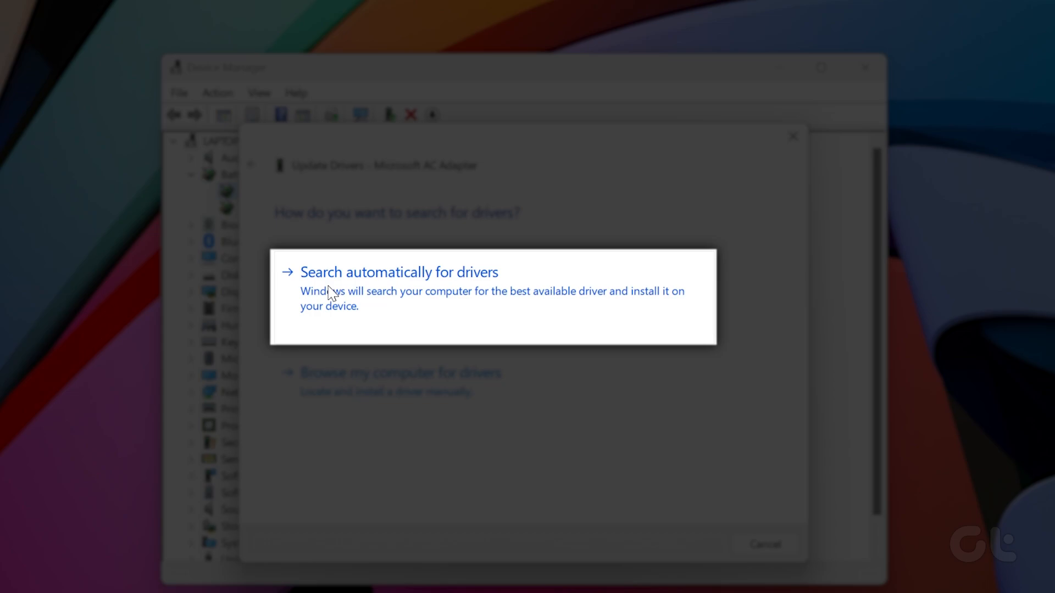
pyautogui.click(398, 273)
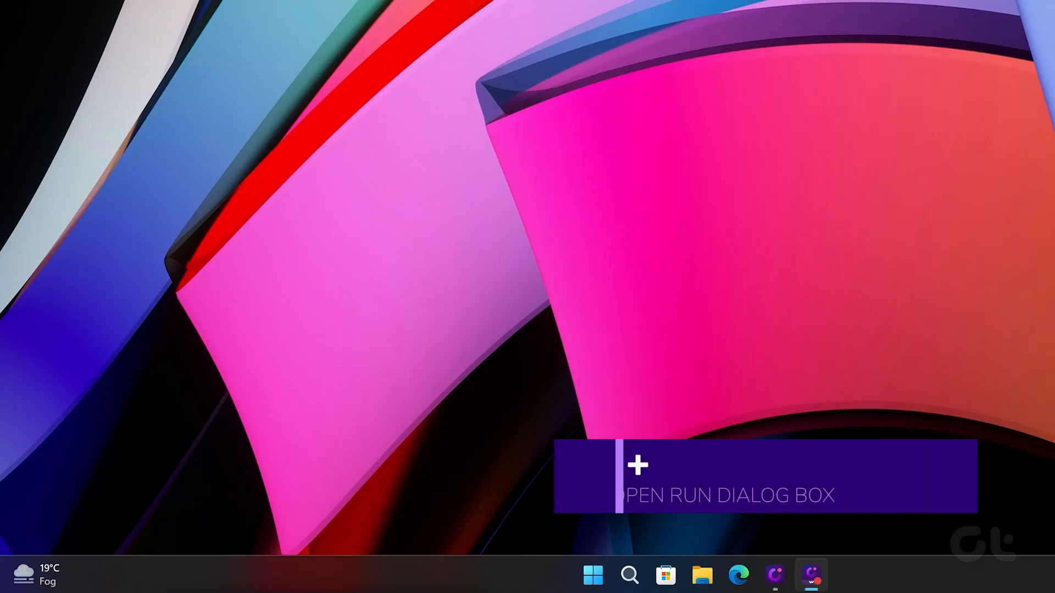
# Step: Launch the Power Options control panel by running powercfg.cpl
pyautogui.press('Win+R')
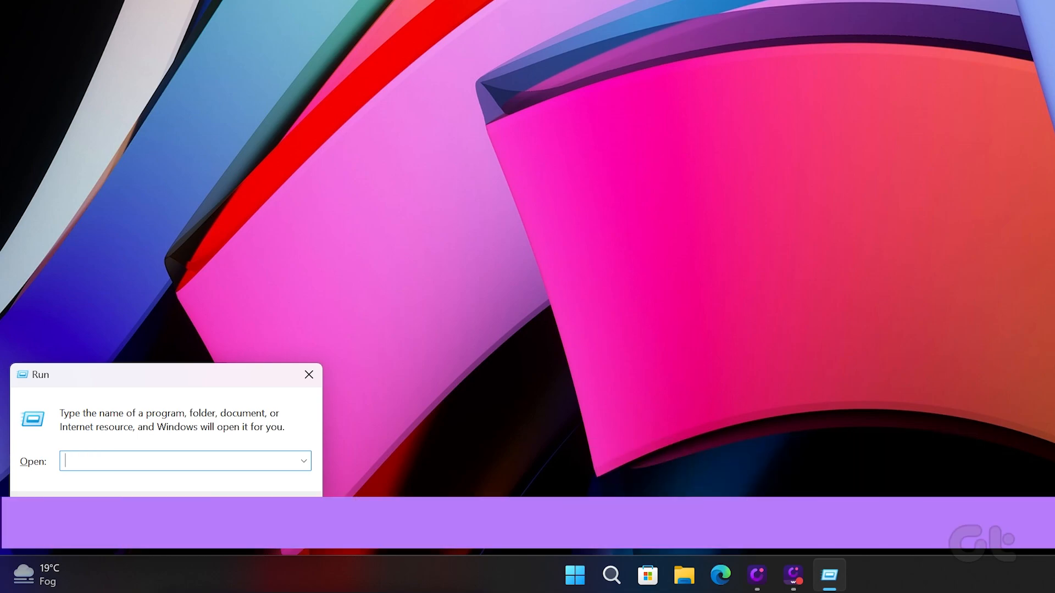
pyautogui.write('powercfg.cpl')
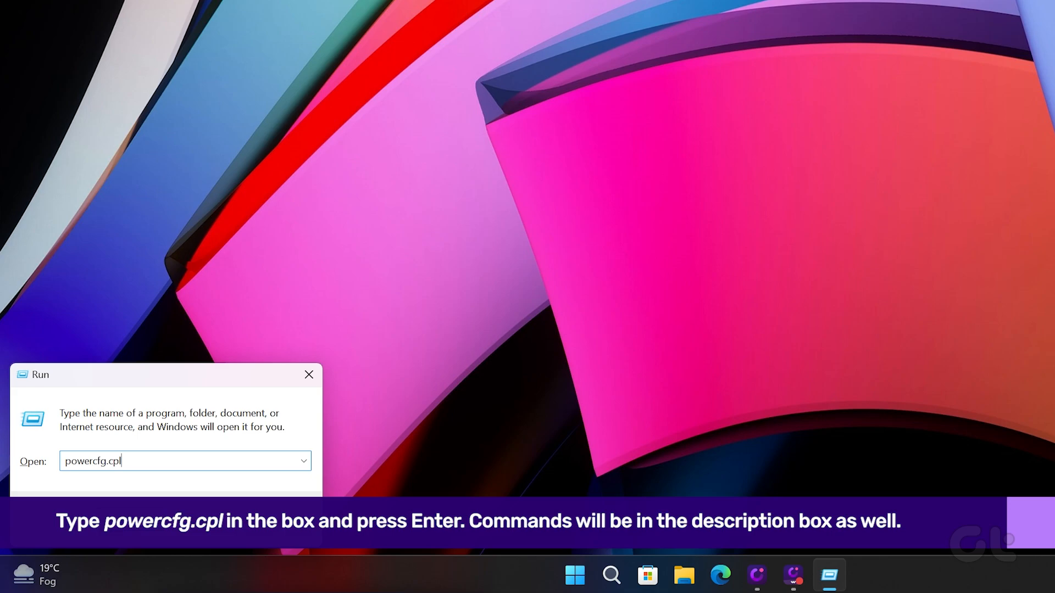
pyautogui.press('Enter')
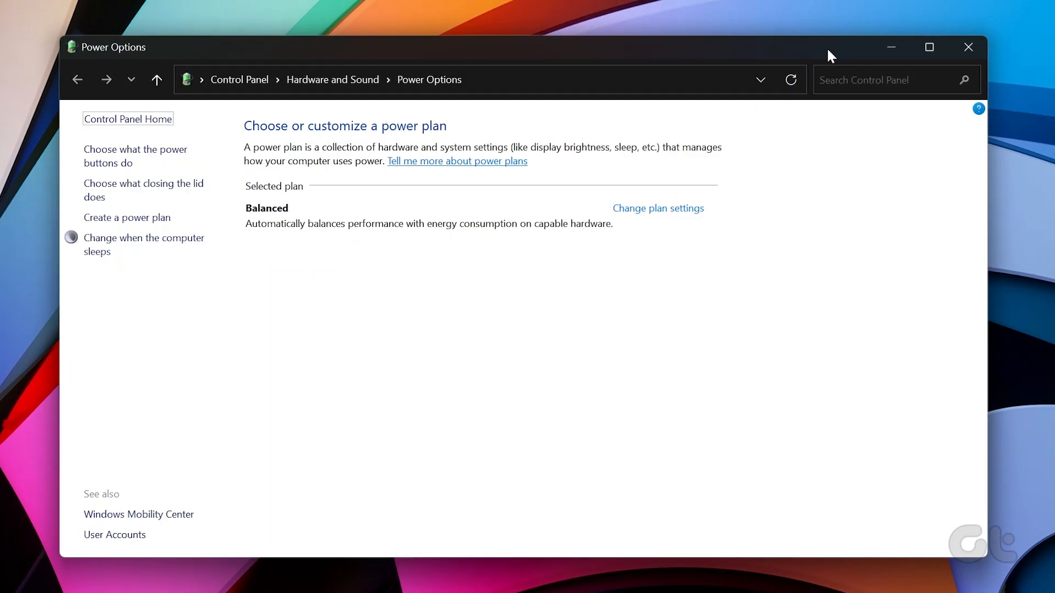
pyautogui.moveTo(416, 316)
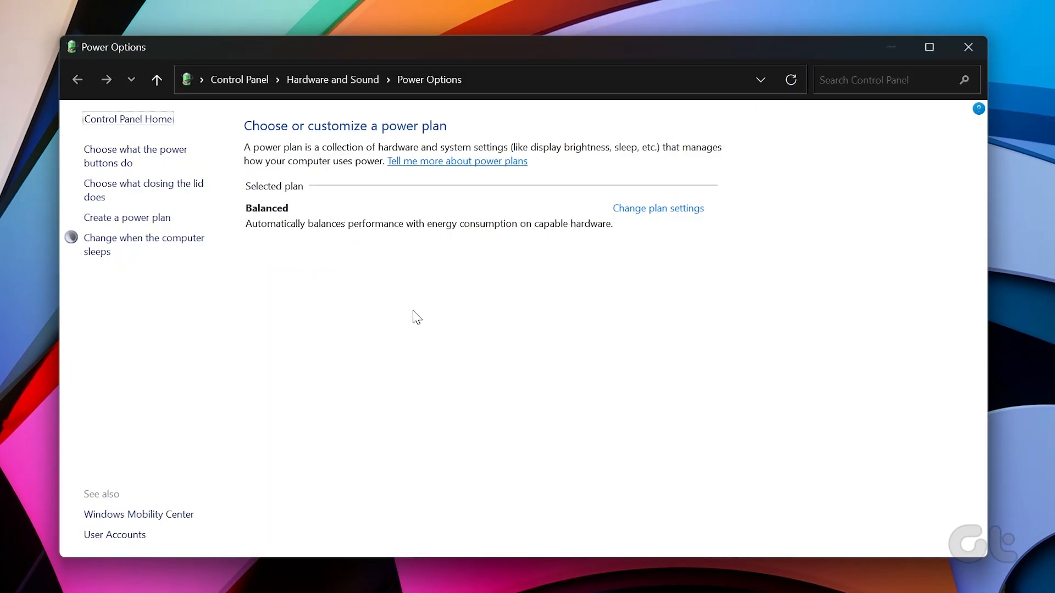
# Step: Go to the Balanced plan's Change plan settings page
pyautogui.click(657, 209)
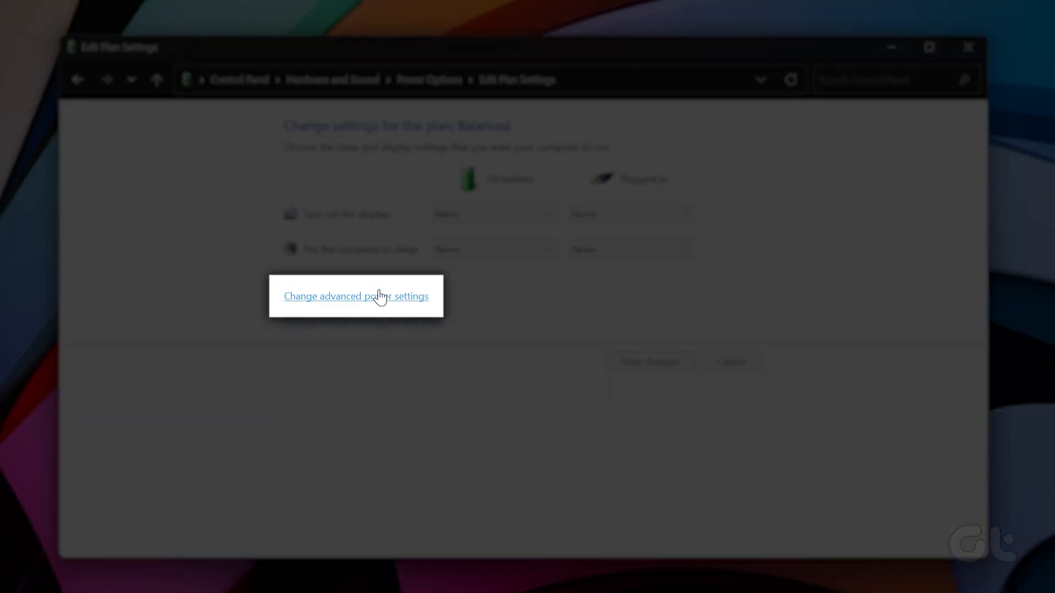
# Step: In advanced power settings, set Critical battery action to Hibernate with critical level 1% and apply
pyautogui.click(356, 296)
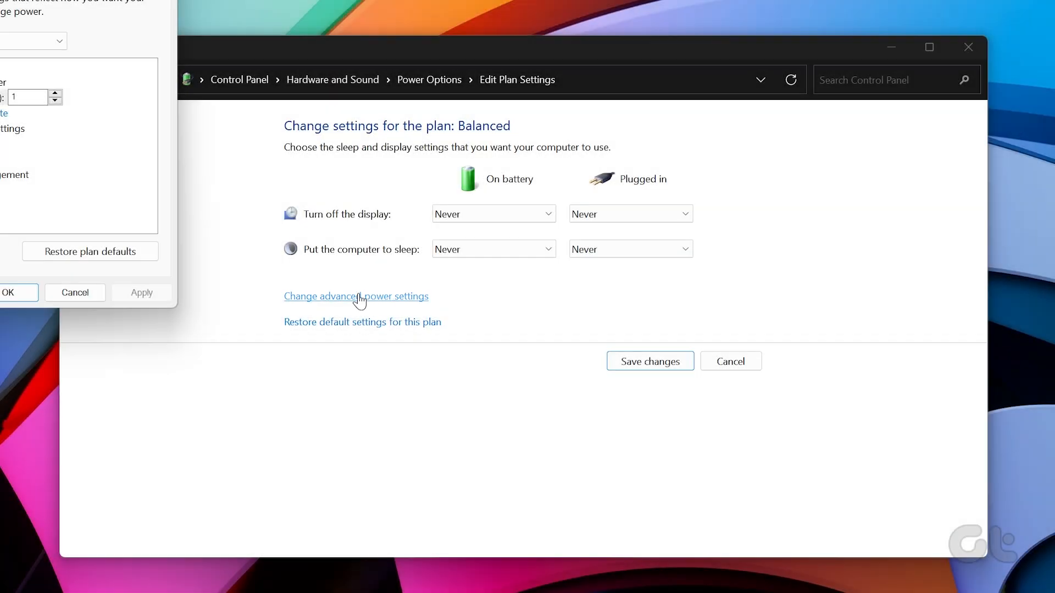
pyautogui.click(356, 296)
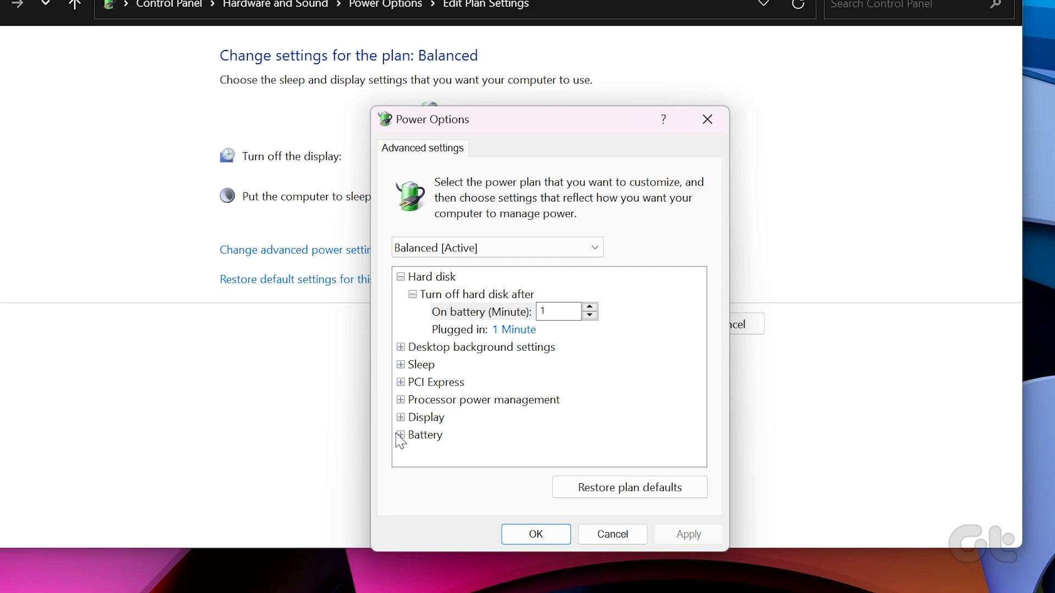
pyautogui.click(400, 435)
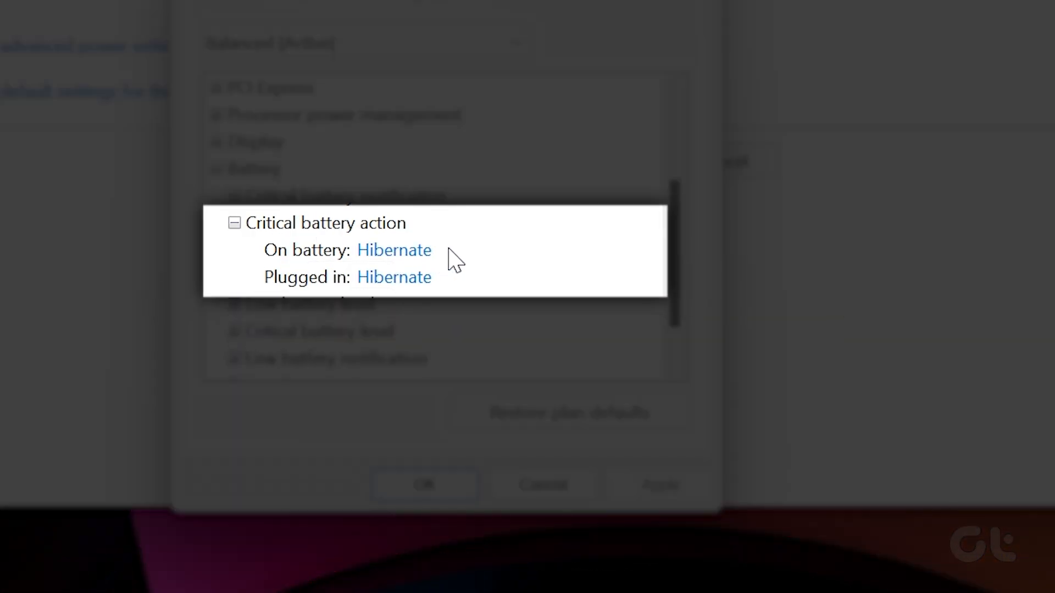
pyautogui.click(393, 251)
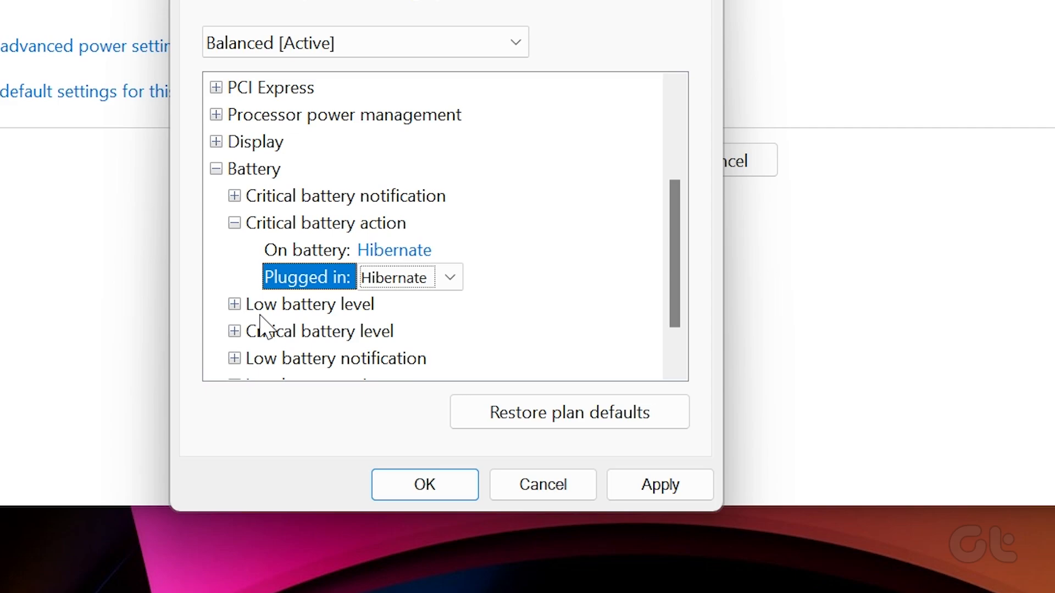
pyautogui.scroll(-3)
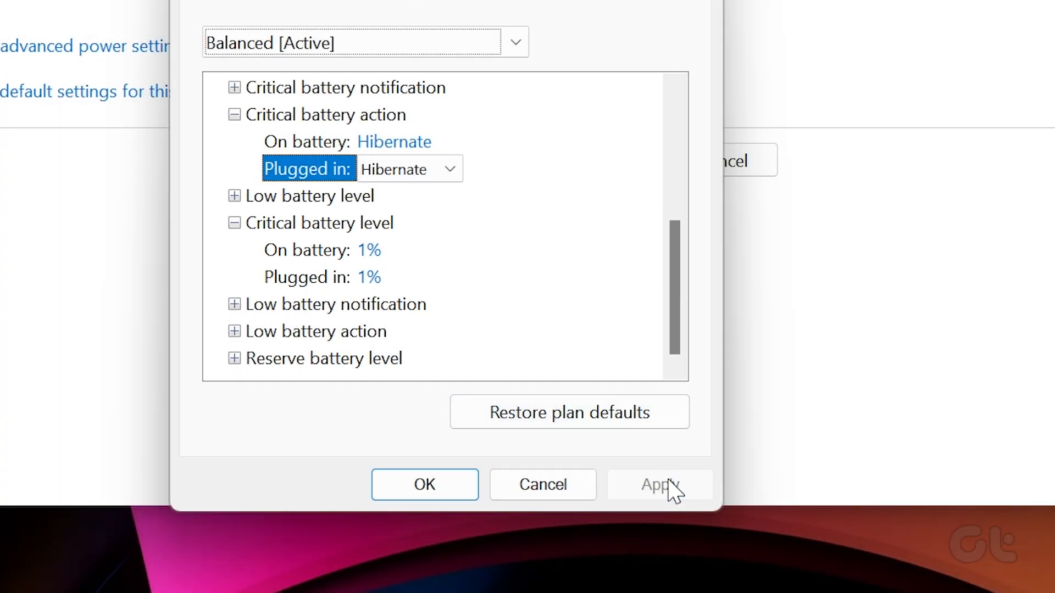
pyautogui.click(424, 483)
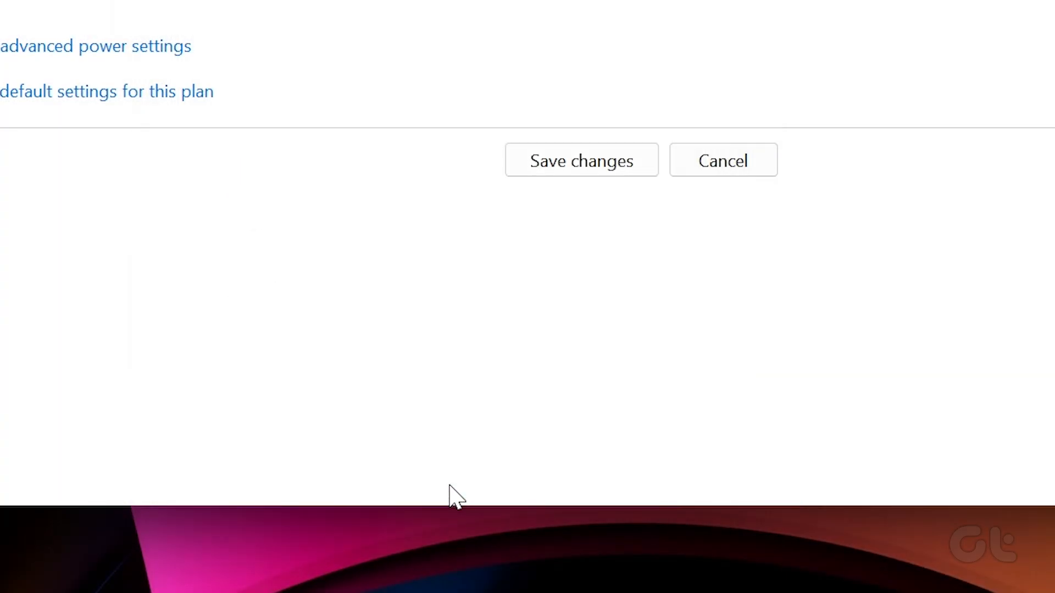